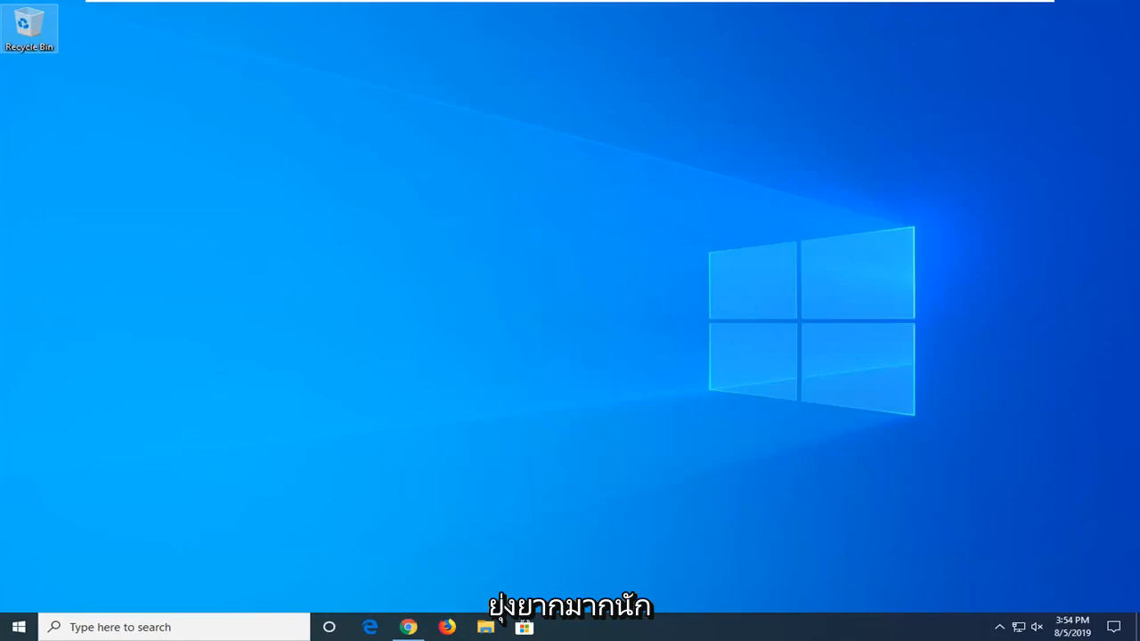
Search the Start menu for 'services' to launch the Services console.
{"action": "left_click", "coordinate": [18, 627]}
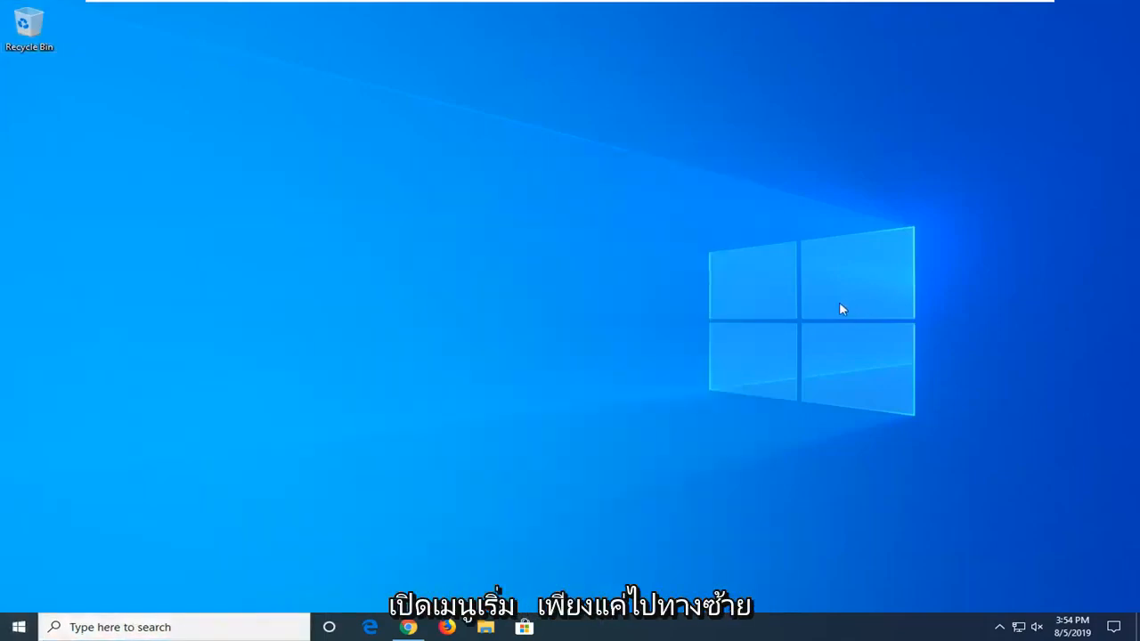
{"action": "left_click", "coordinate": [18, 627]}
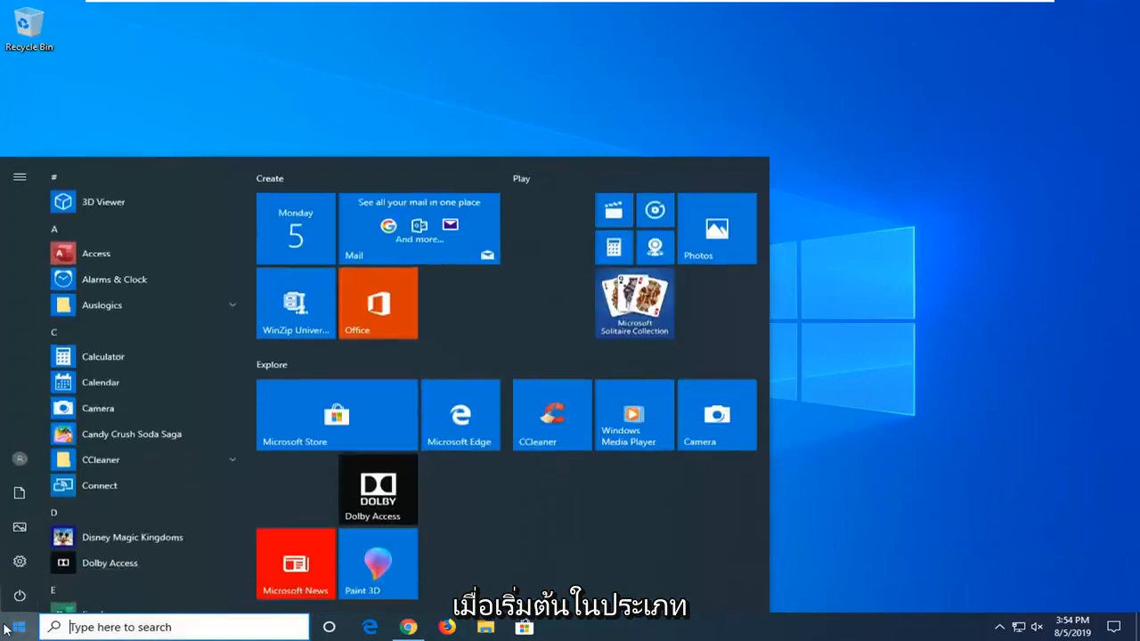
{"action": "type", "text": "services"}
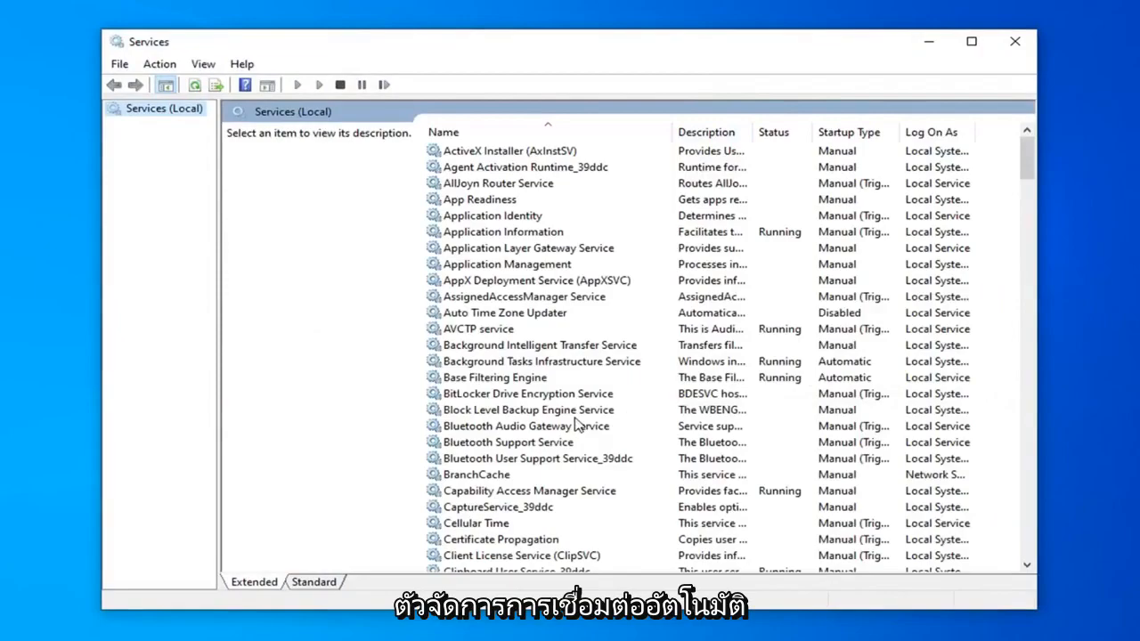
Scroll the services list down to Remote Access Auto Connection Manager.
{"action": "left_click", "coordinate": [528, 410]}
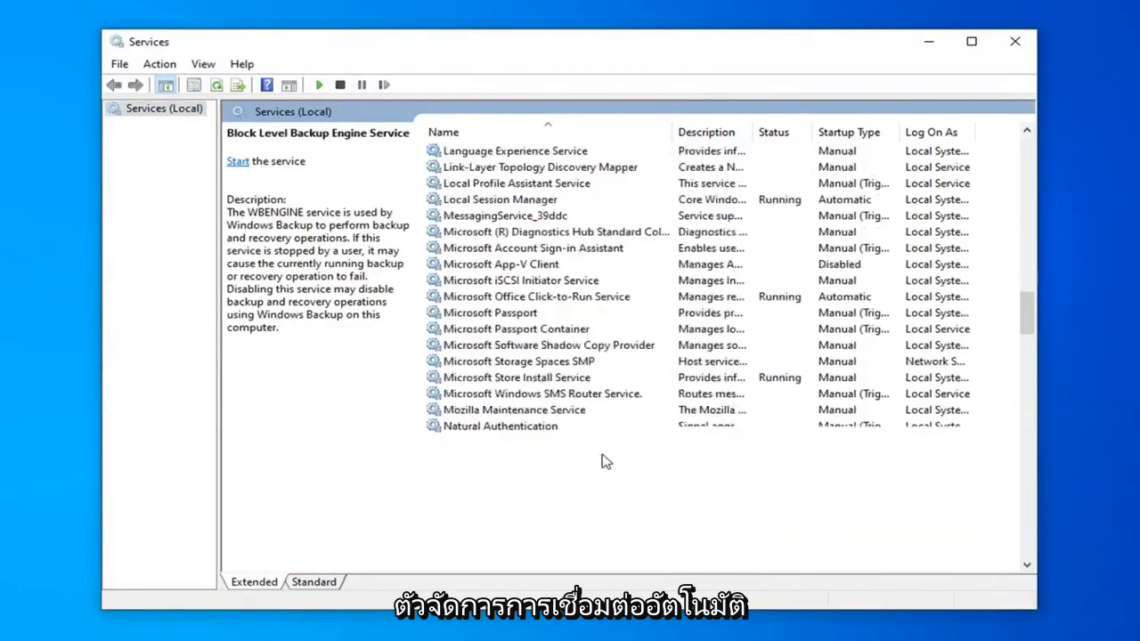
{"action": "scroll", "scroll_direction": "down", "scroll_amount": 3}
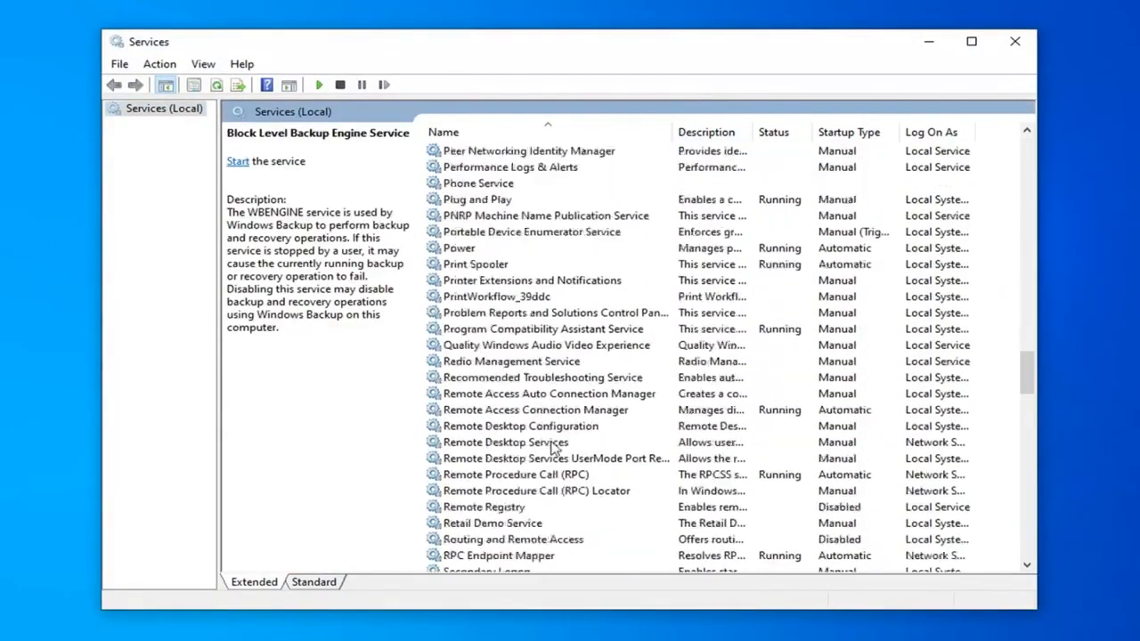
{"action": "scroll", "scroll_direction": "up", "scroll_amount": 3}
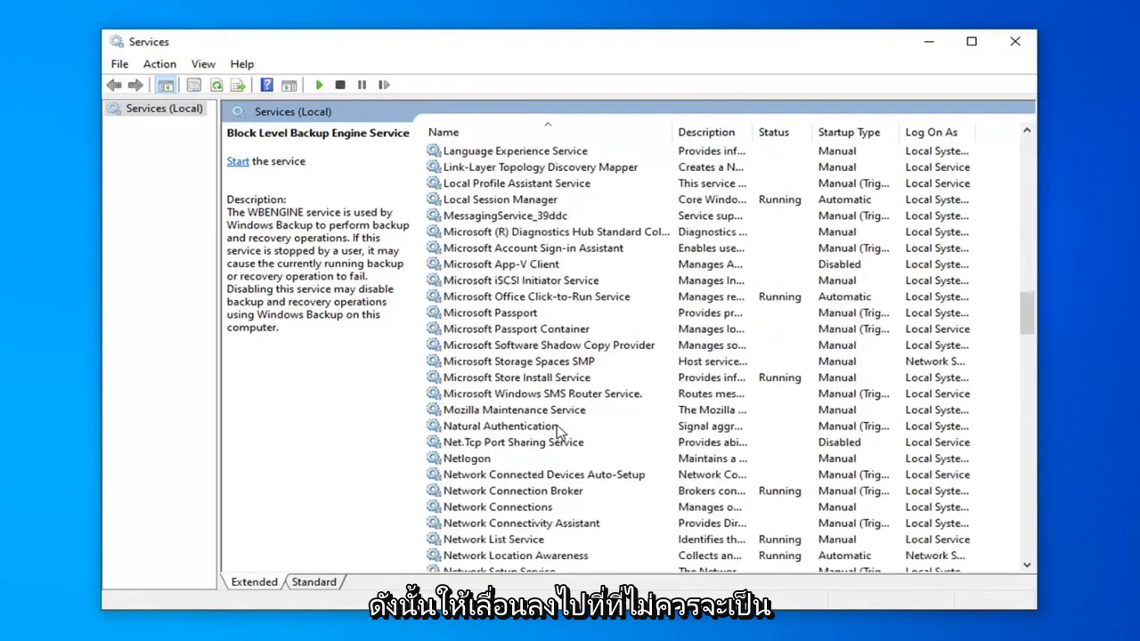
{"action": "scroll", "scroll_direction": "down", "scroll_amount": 3}
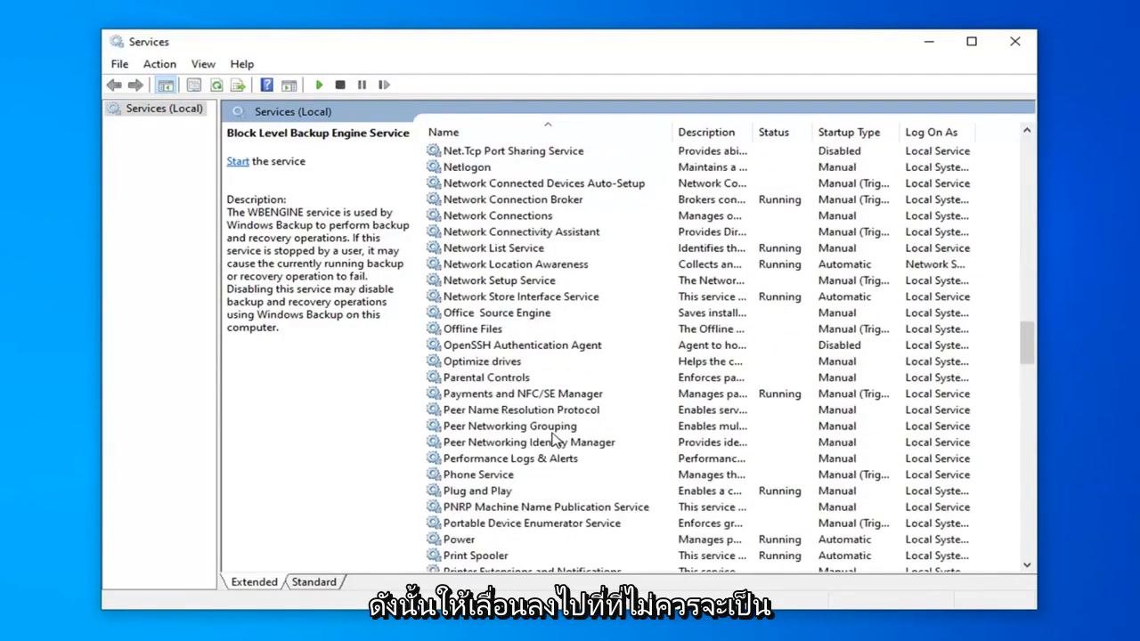
{"action": "scroll", "scroll_direction": "down", "scroll_amount": 3}
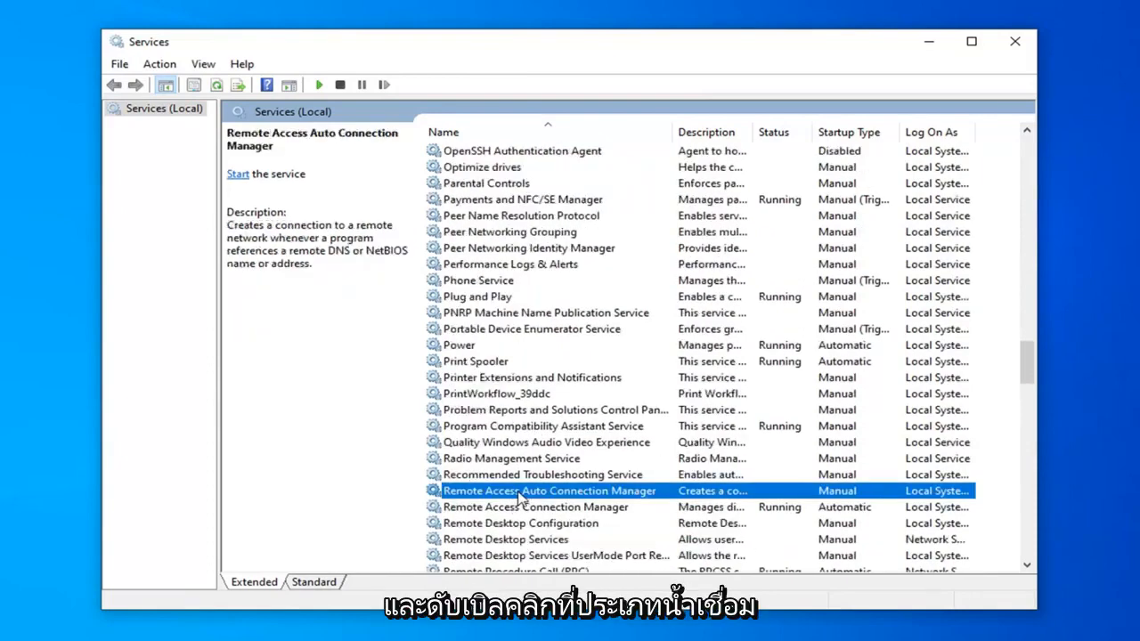
Set Remote Access Auto Connection Manager to Automatic startup, start it, and apply.
{"action": "double_click", "coordinate": [549, 491]}
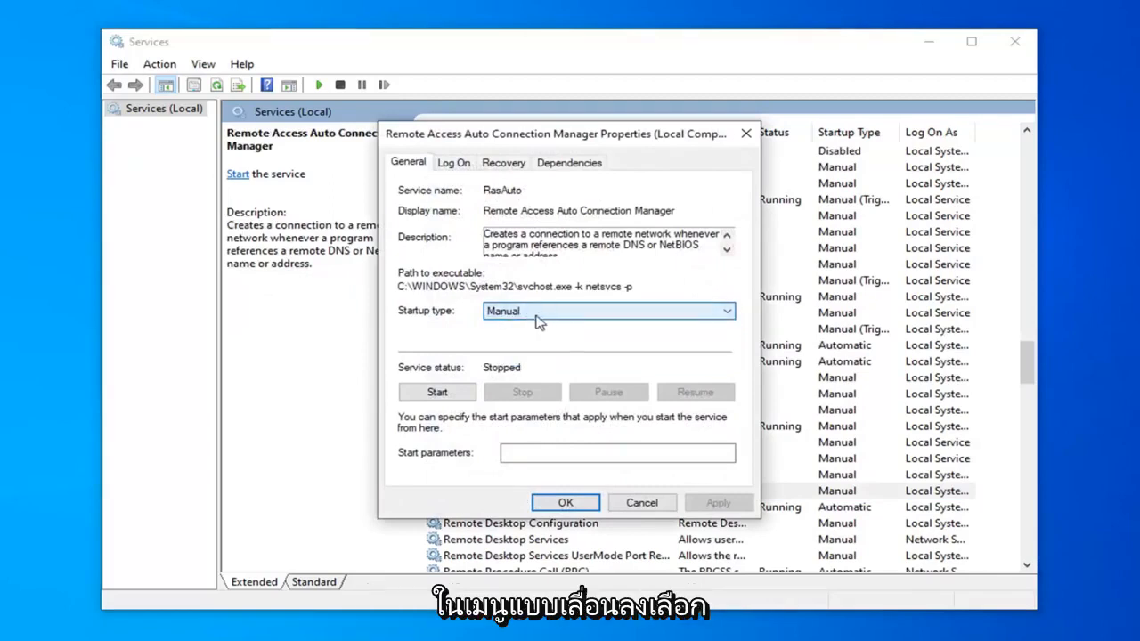
{"action": "left_click", "coordinate": [608, 311]}
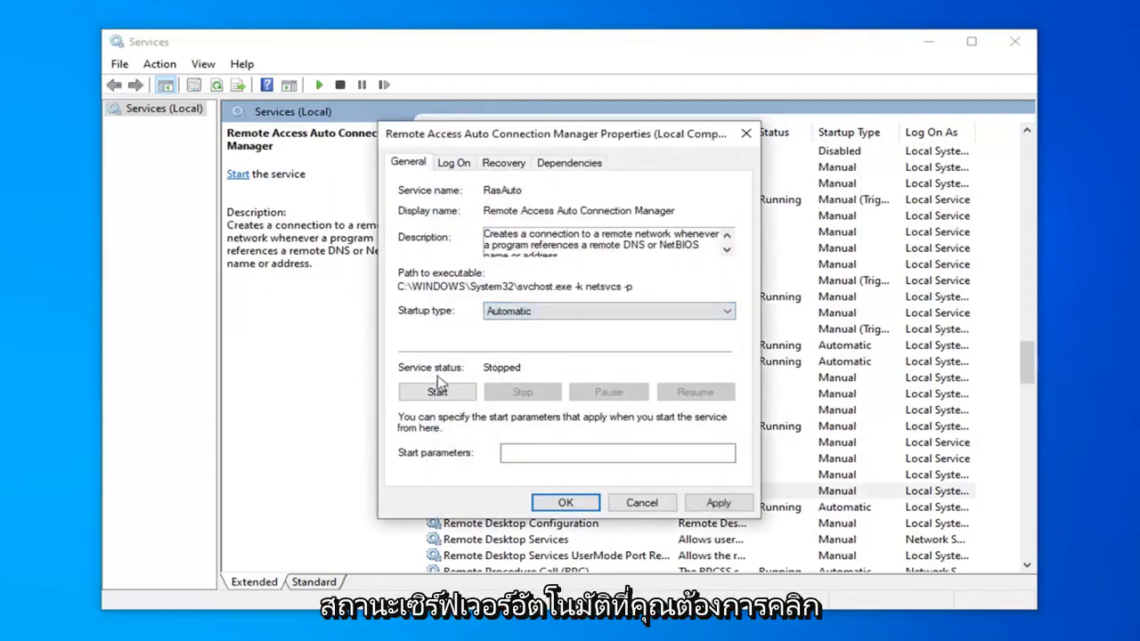
{"action": "left_click", "coordinate": [436, 392]}
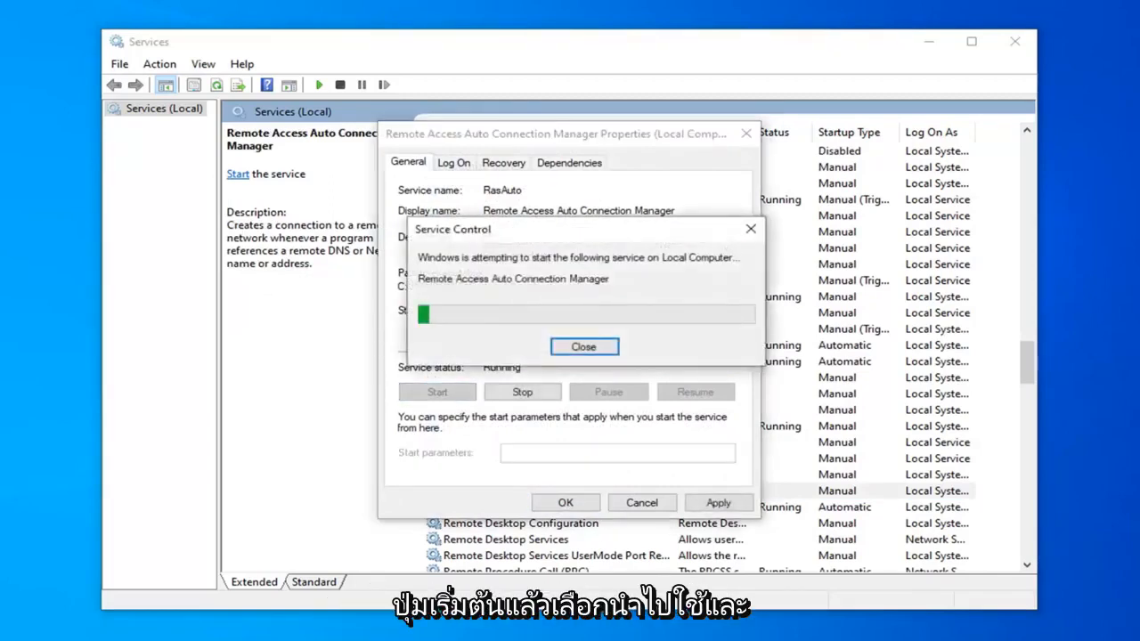
{"action": "left_click", "coordinate": [584, 347]}
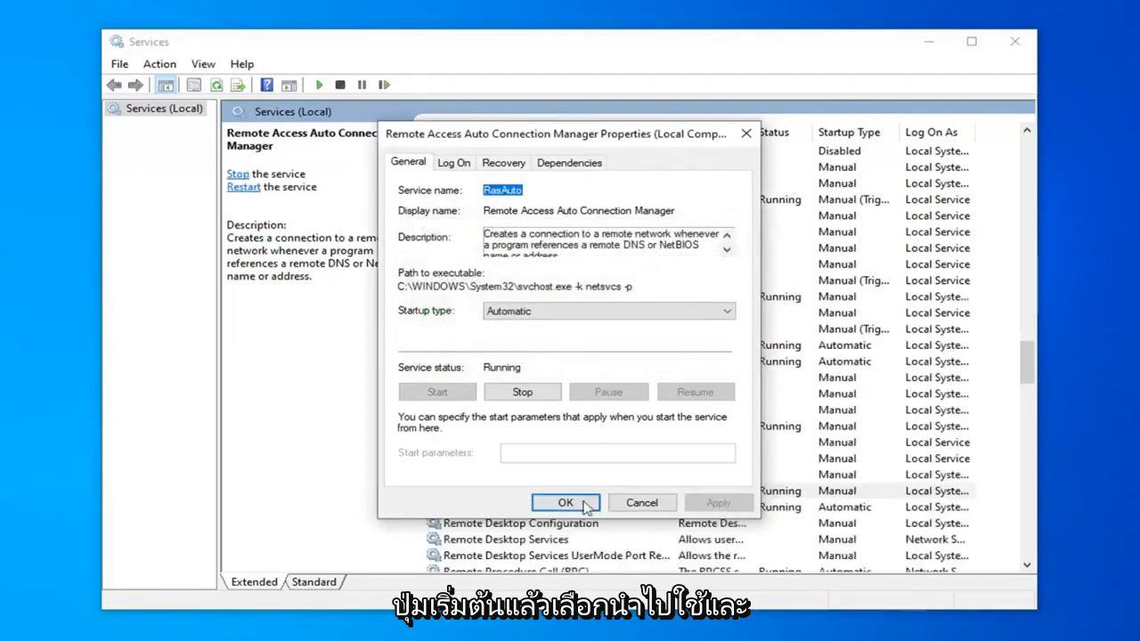
{"action": "left_click", "coordinate": [565, 502]}
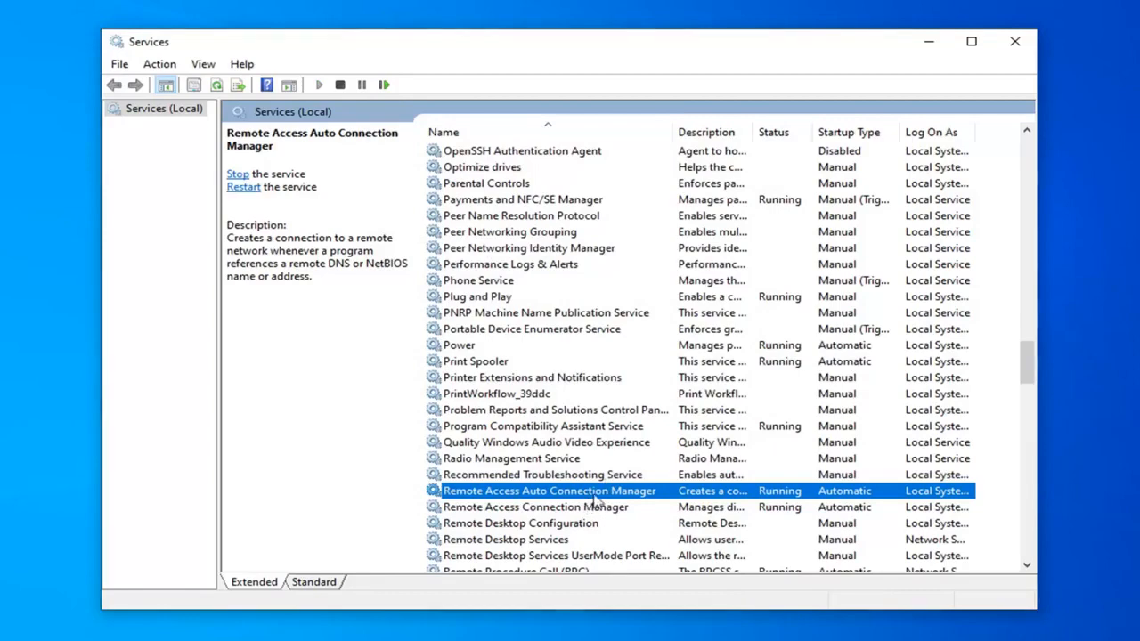
Switch the service's Log On to This account, then close the Services console.
{"action": "double_click", "coordinate": [549, 490]}
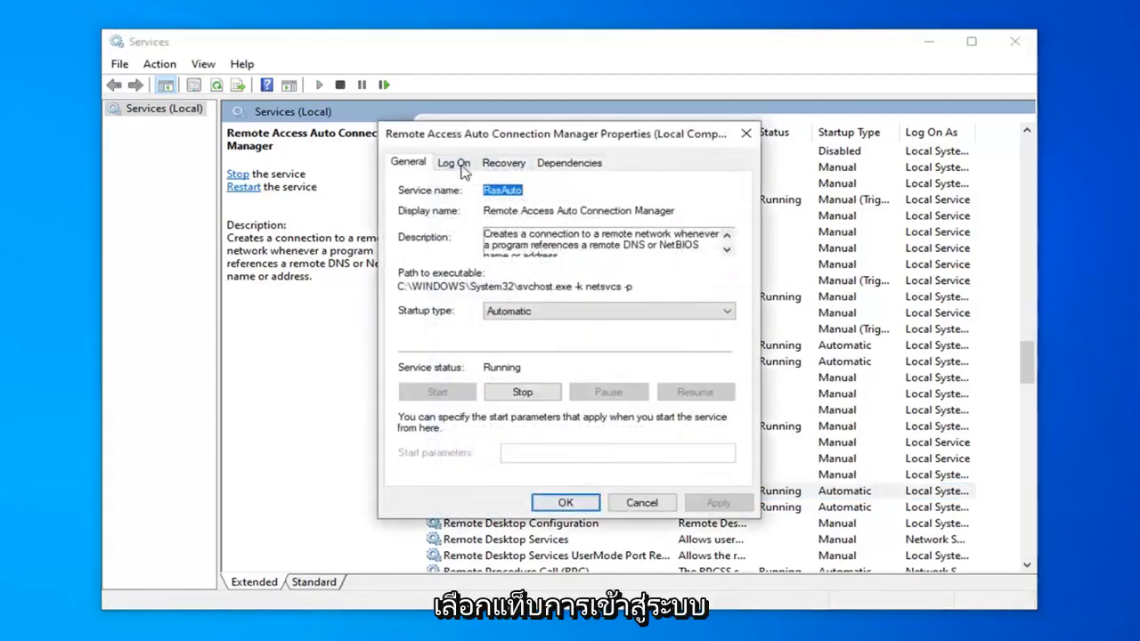
{"action": "left_click", "coordinate": [453, 162]}
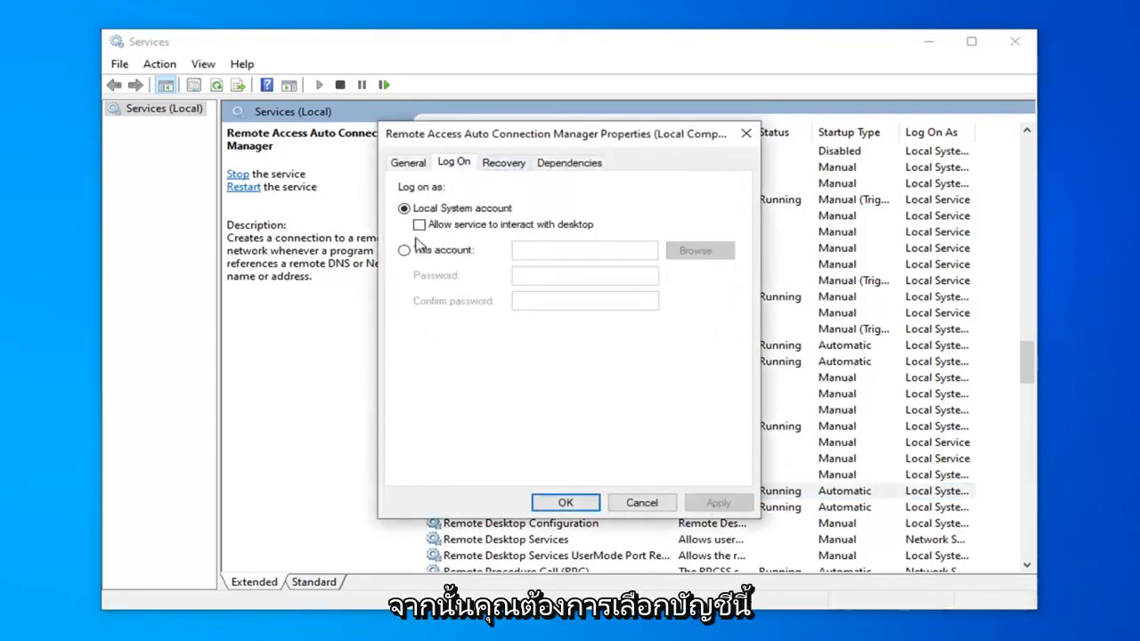
{"action": "left_click", "coordinate": [404, 250]}
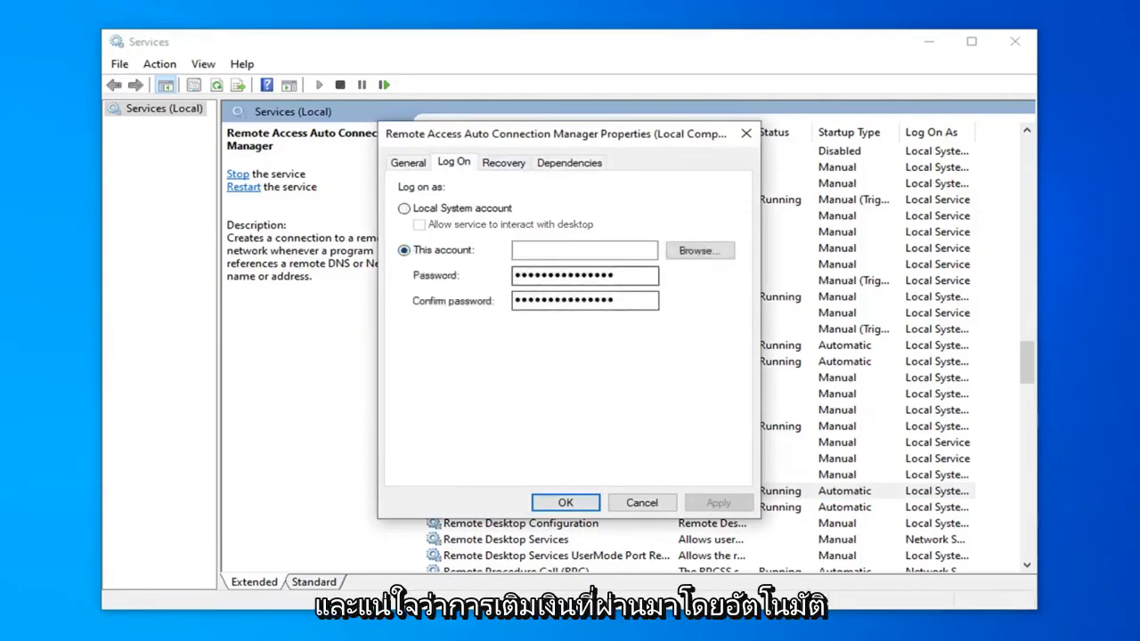
{"action": "left_click", "coordinate": [564, 502]}
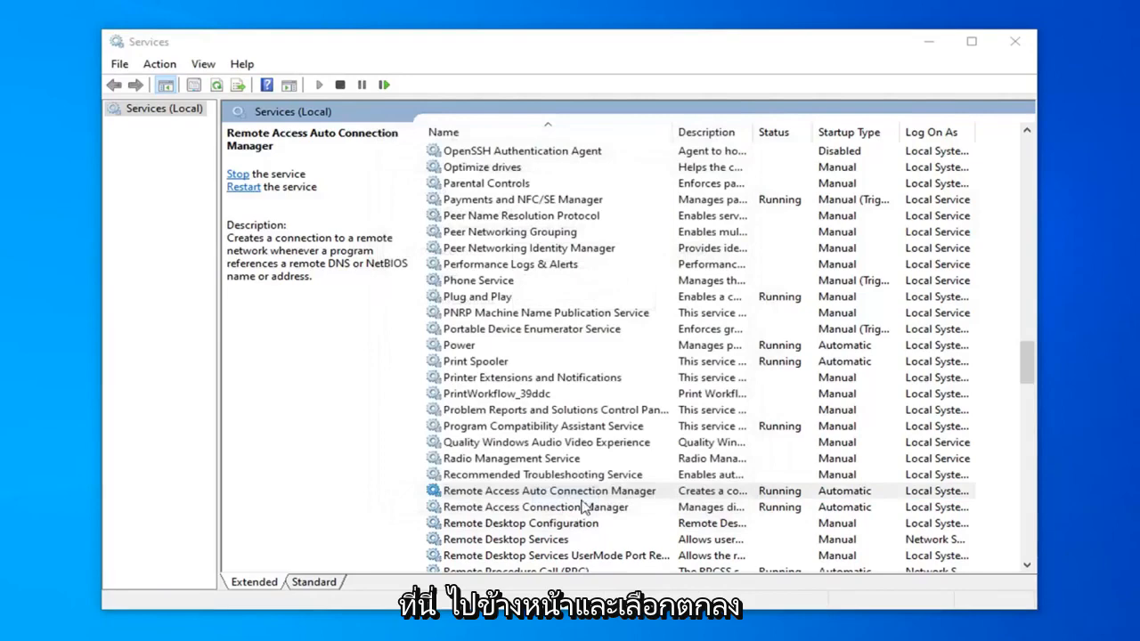
{"action": "left_click", "coordinate": [548, 491]}
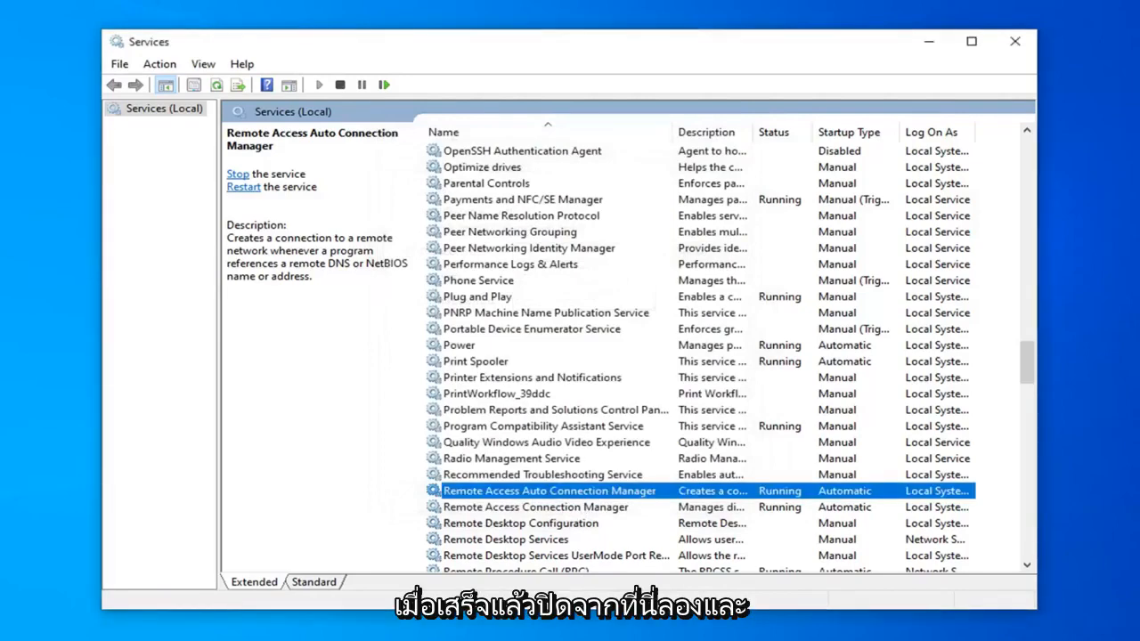
{"action": "left_click", "coordinate": [1014, 41]}
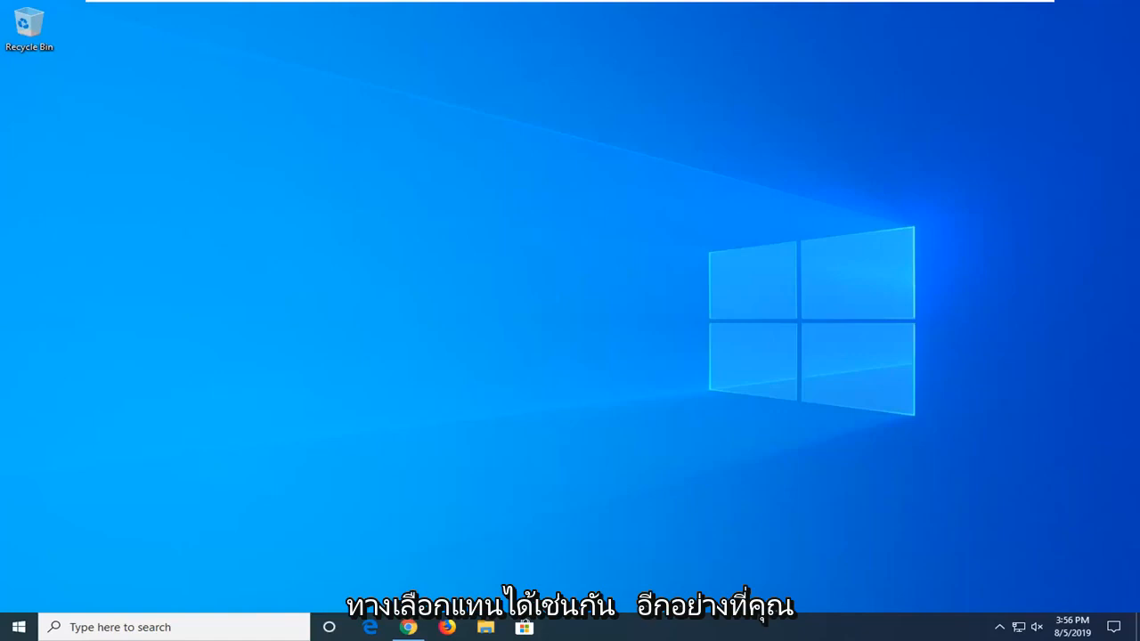
{"action": "mouse_move", "coordinate": [354, 462]}
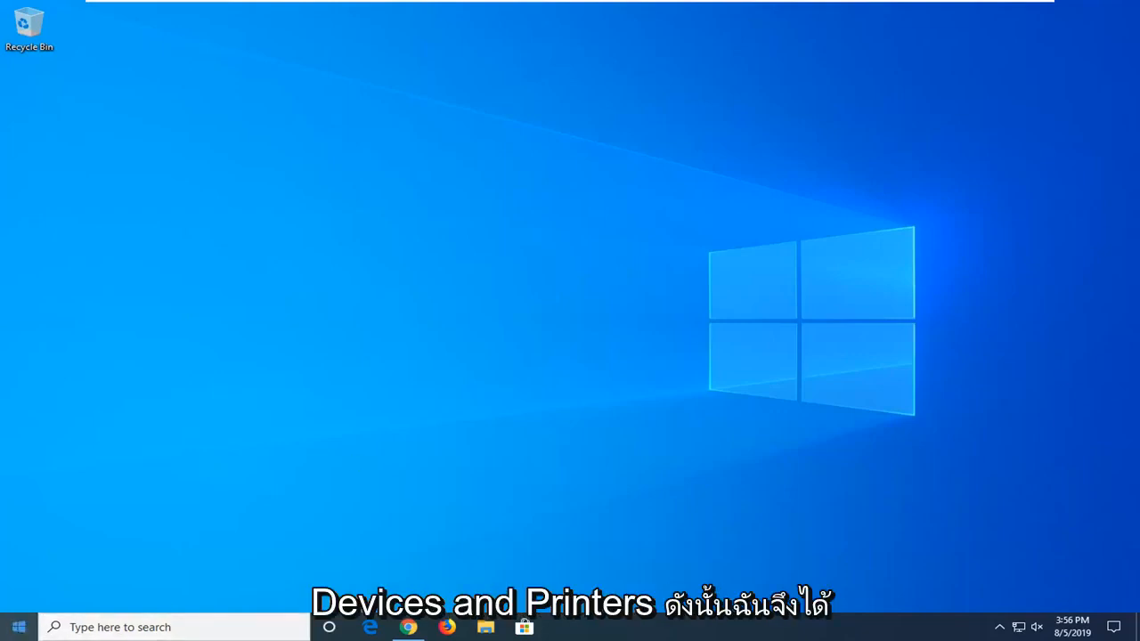
Search for 'devices and printers', then 'control panel', to reach Control Panel.
{"action": "type", "text": "device and"}
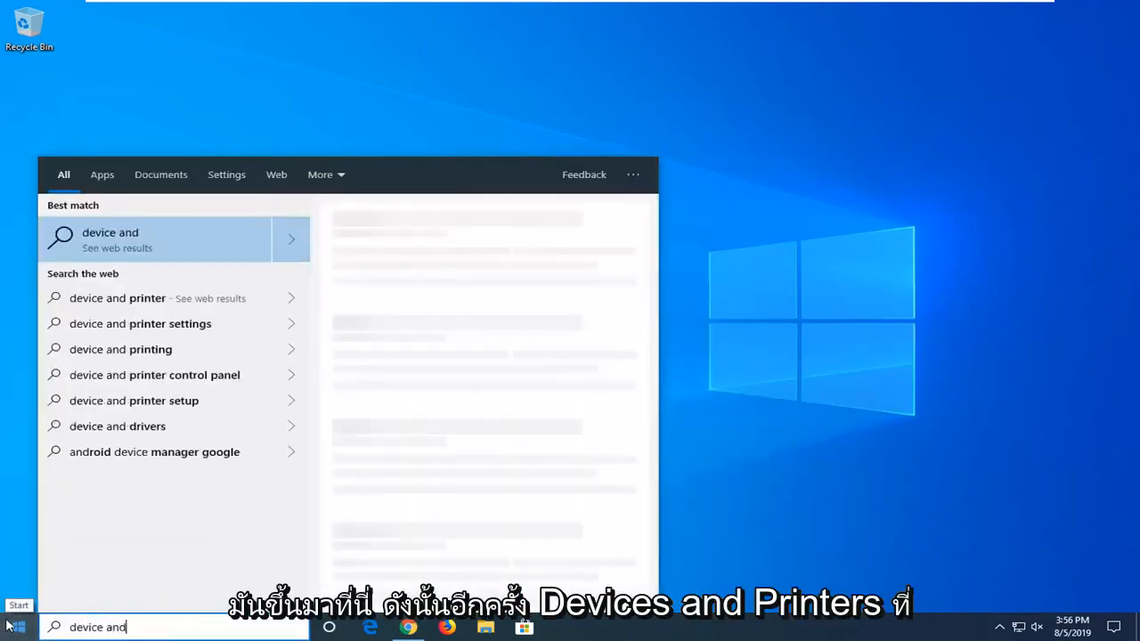
{"action": "type", "text": "s"}
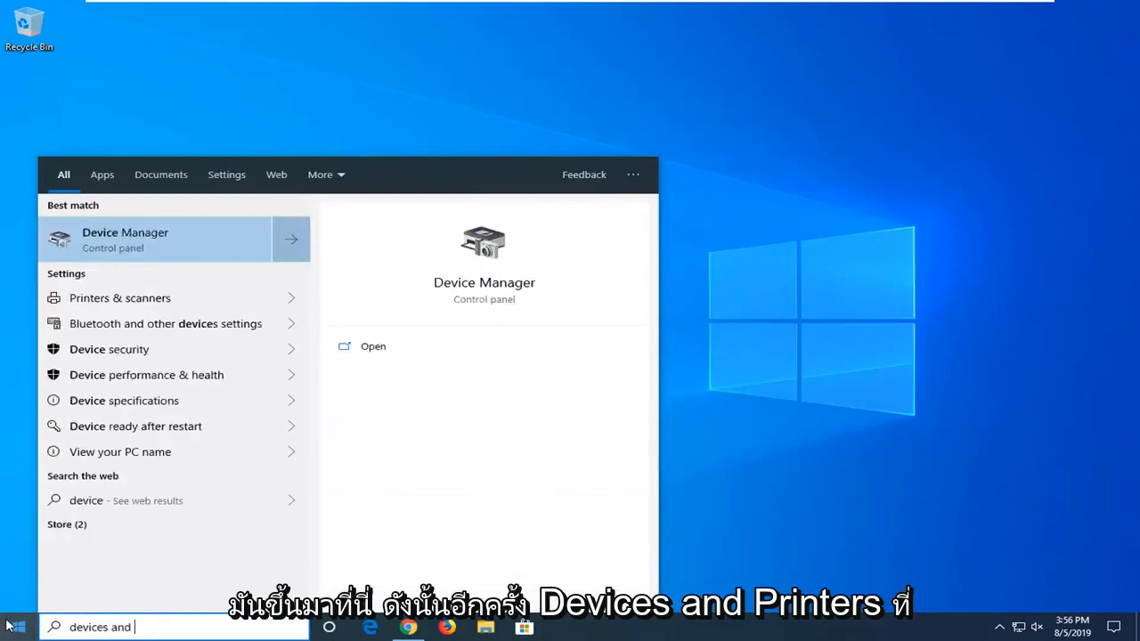
{"action": "type", "text": "printers"}
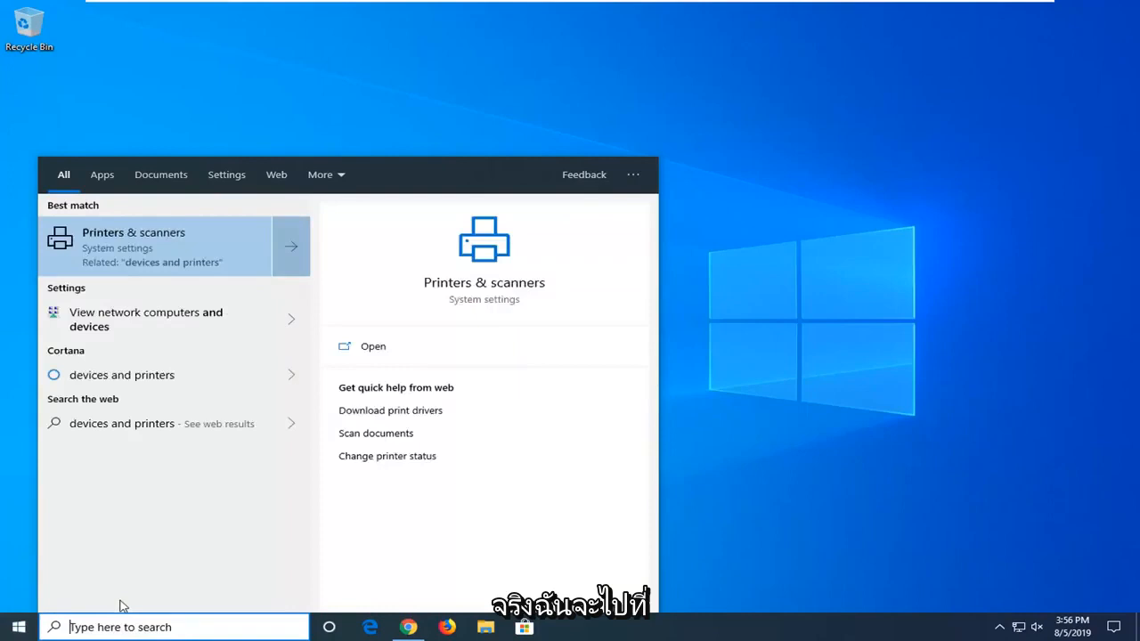
{"action": "type", "text": "control panel"}
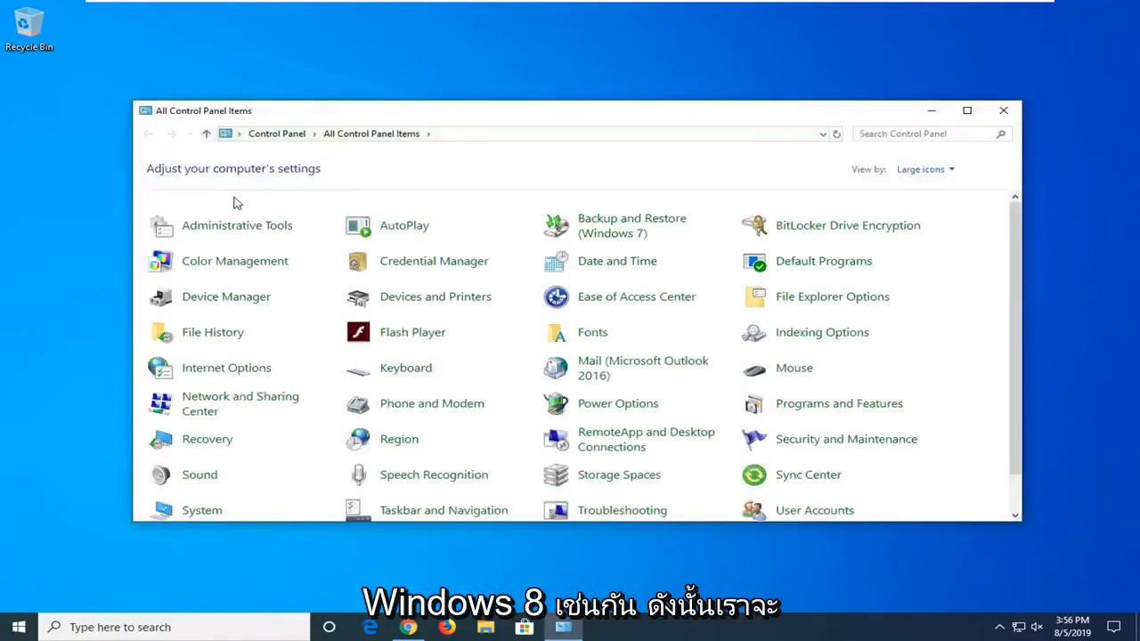
{"action": "mouse_move", "coordinate": [463, 74]}
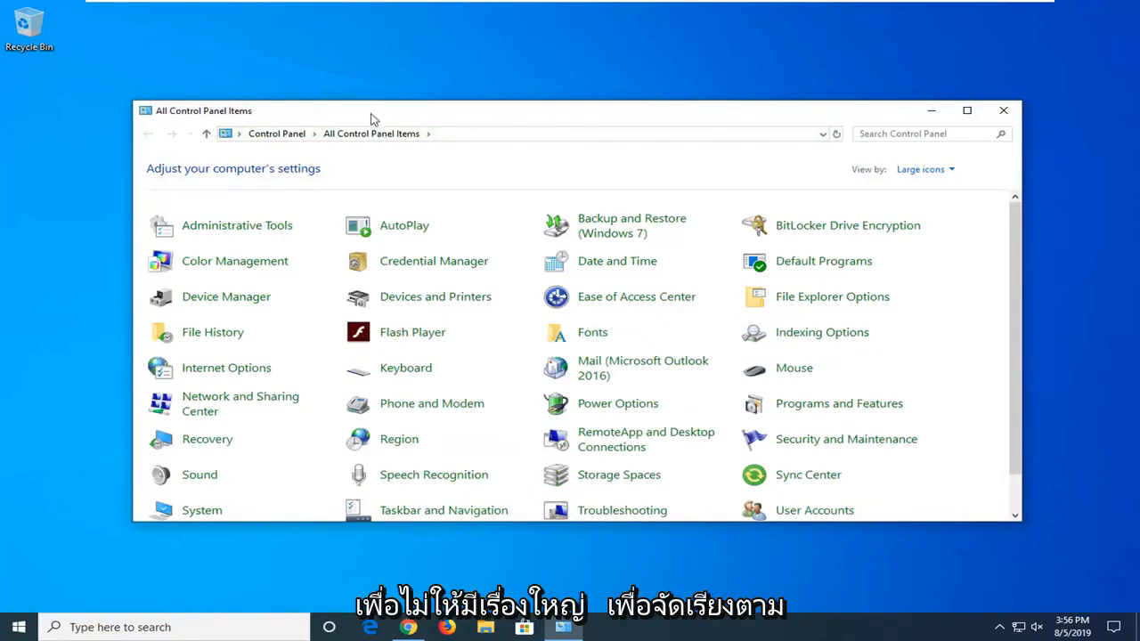
Open Devices and Printers from the All Control Panel Items view.
{"action": "left_click", "coordinate": [924, 169]}
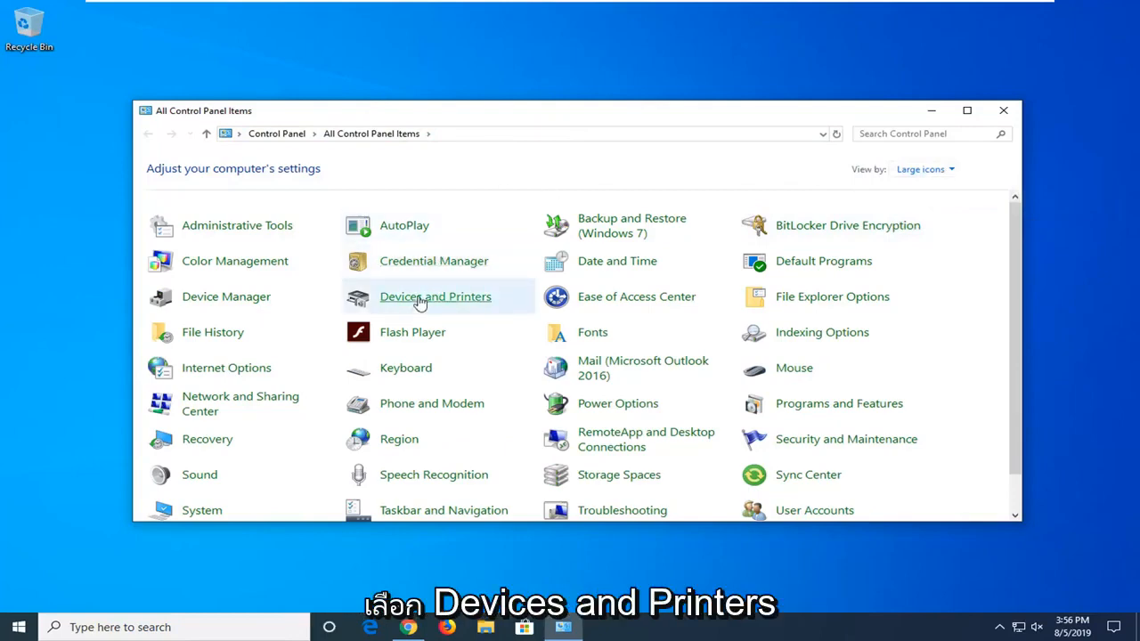
{"action": "left_click", "coordinate": [435, 297]}
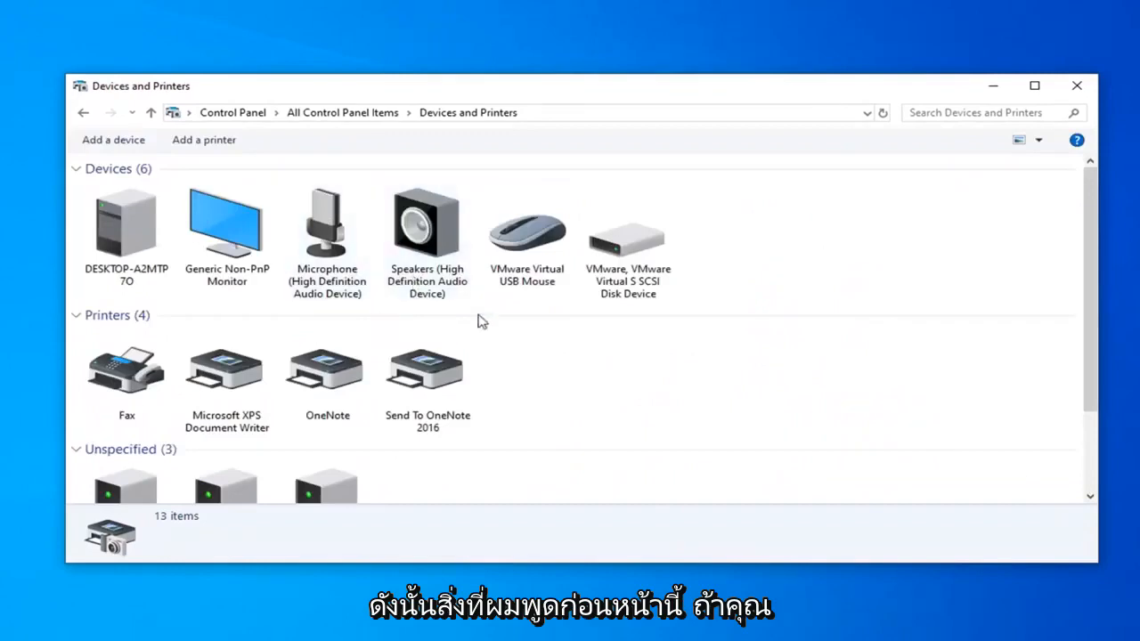
Select the Send To OneNote 2016 printer and open its Printer properties.
{"action": "scroll", "scroll_direction": "down", "scroll_amount": 3}
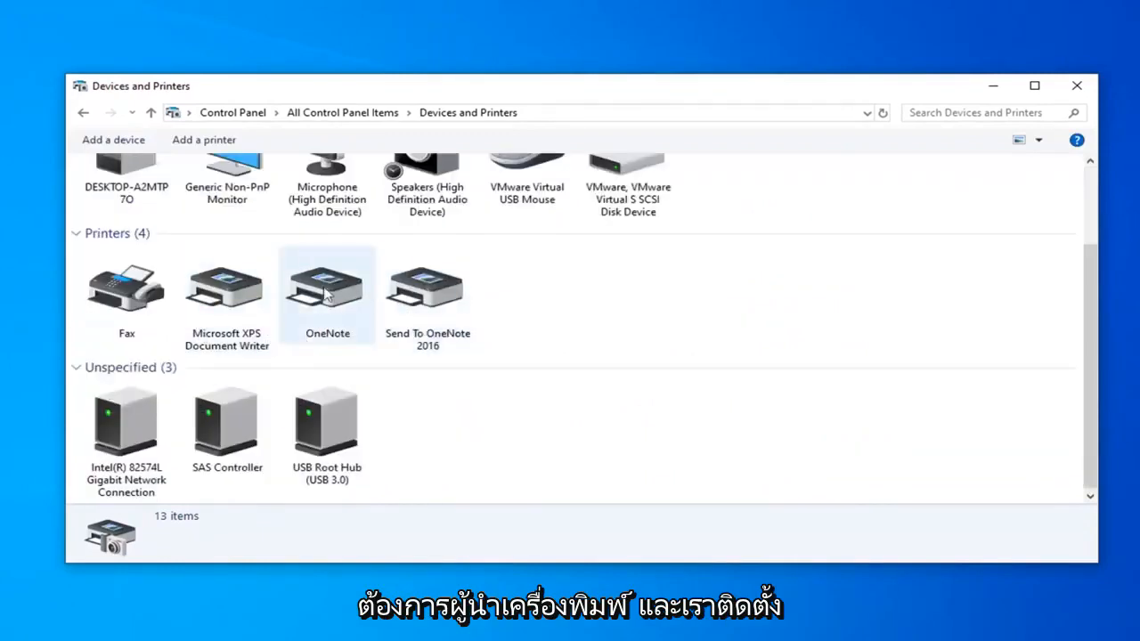
{"action": "left_click", "coordinate": [428, 285]}
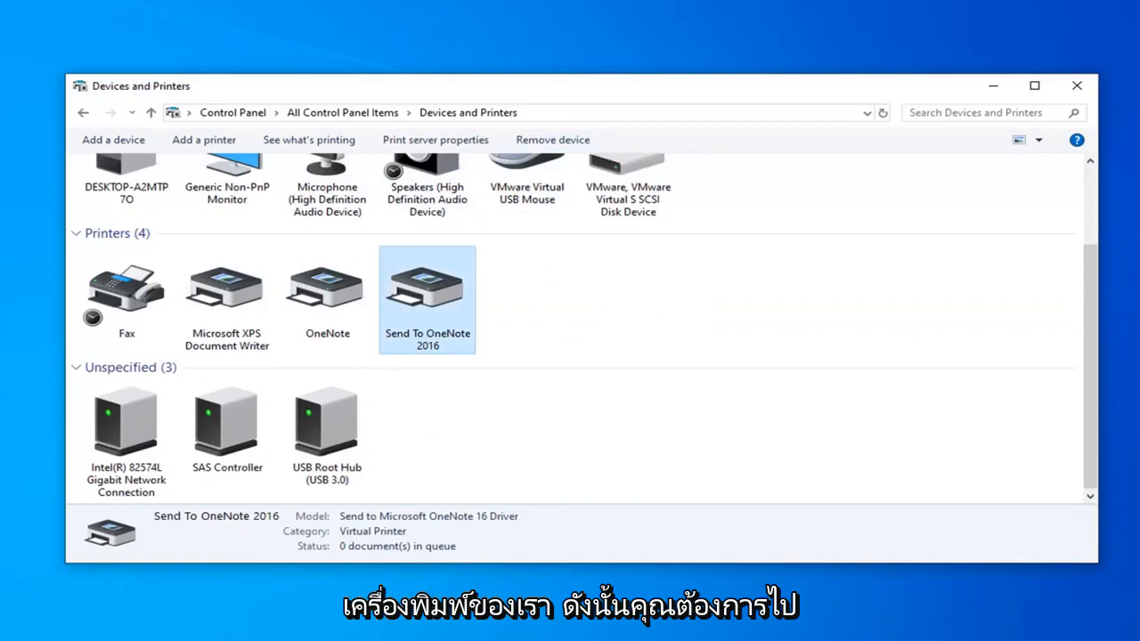
{"action": "mouse_move", "coordinate": [436, 289]}
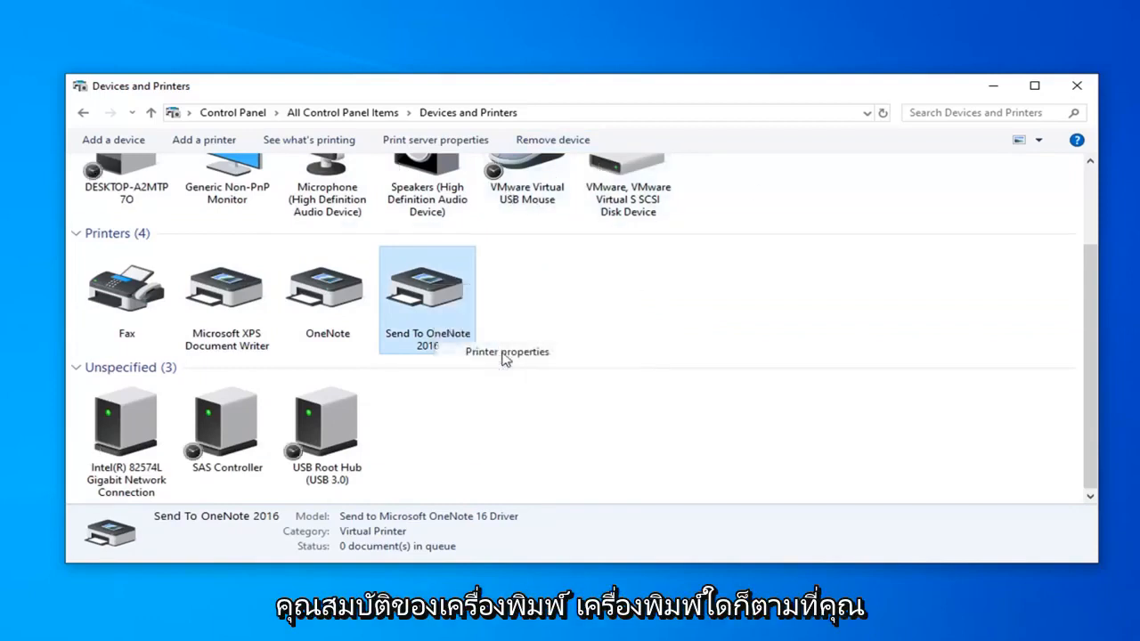
{"action": "left_click", "coordinate": [505, 351]}
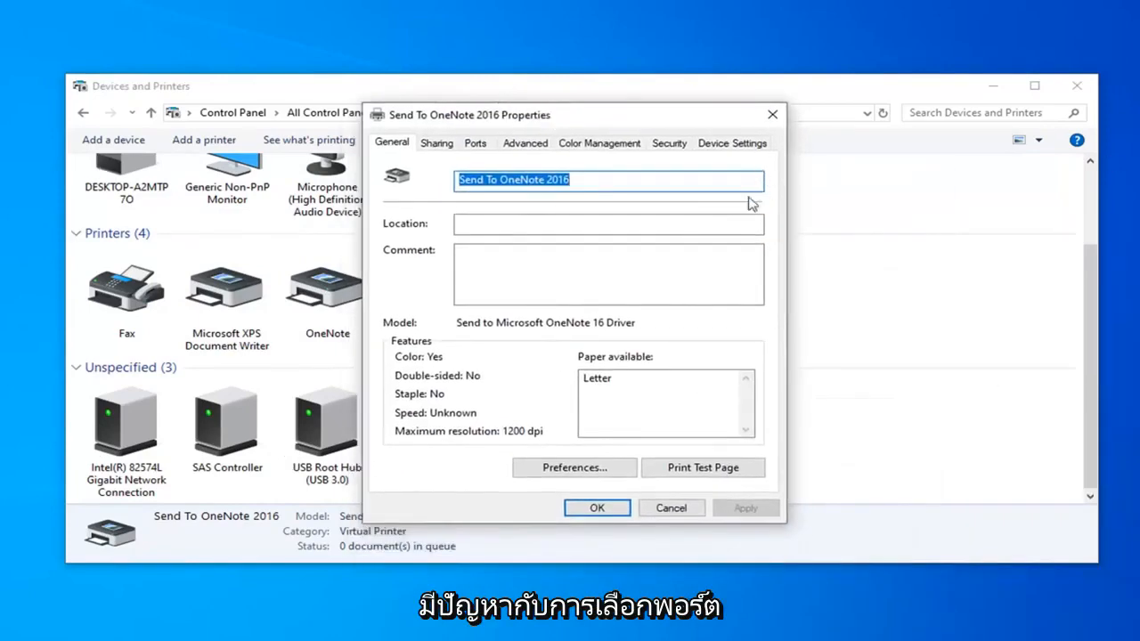
View the printer's Ports tab and scroll the port list looking for an IP port.
{"action": "left_click", "coordinate": [474, 142]}
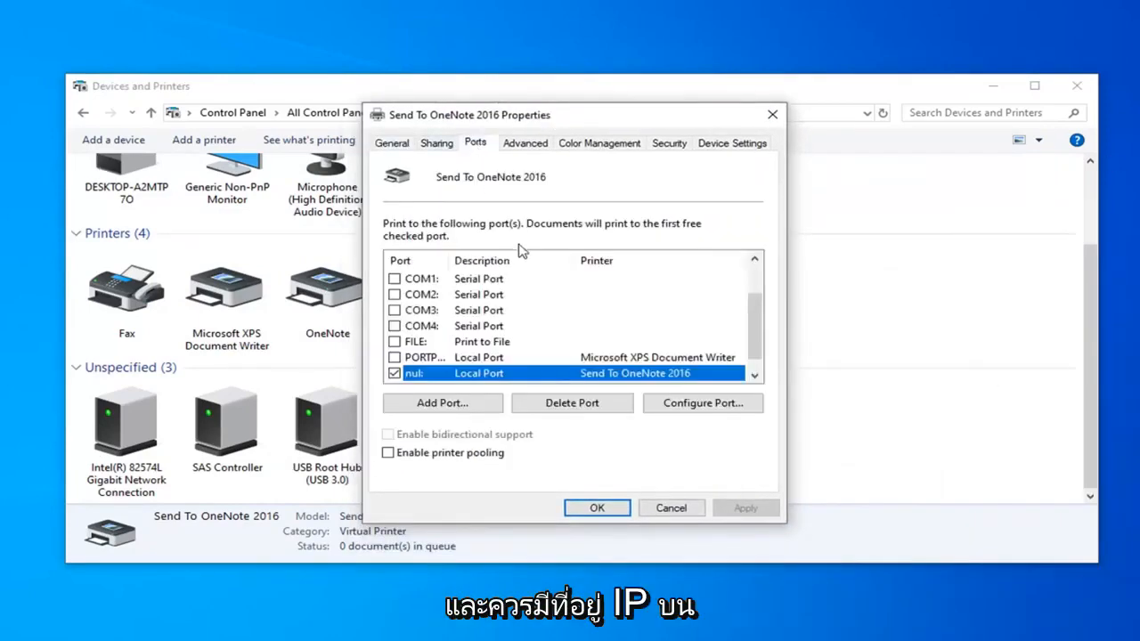
{"action": "scroll", "scroll_direction": "down", "scroll_amount": 3}
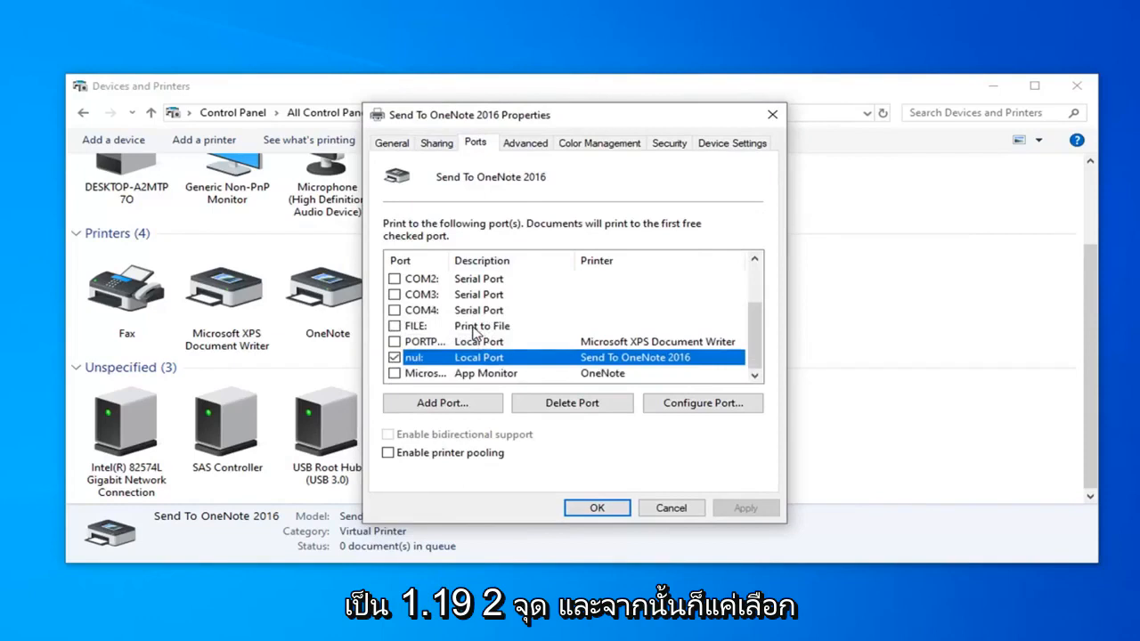
{"action": "mouse_move", "coordinate": [577, 338]}
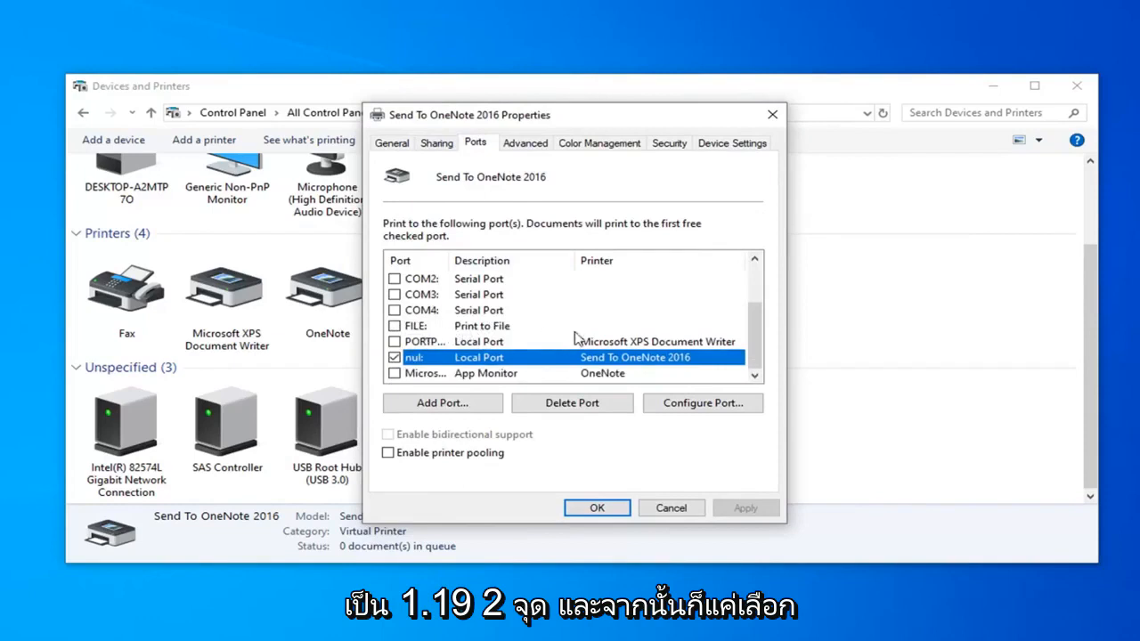
{"action": "mouse_move", "coordinate": [876, 271]}
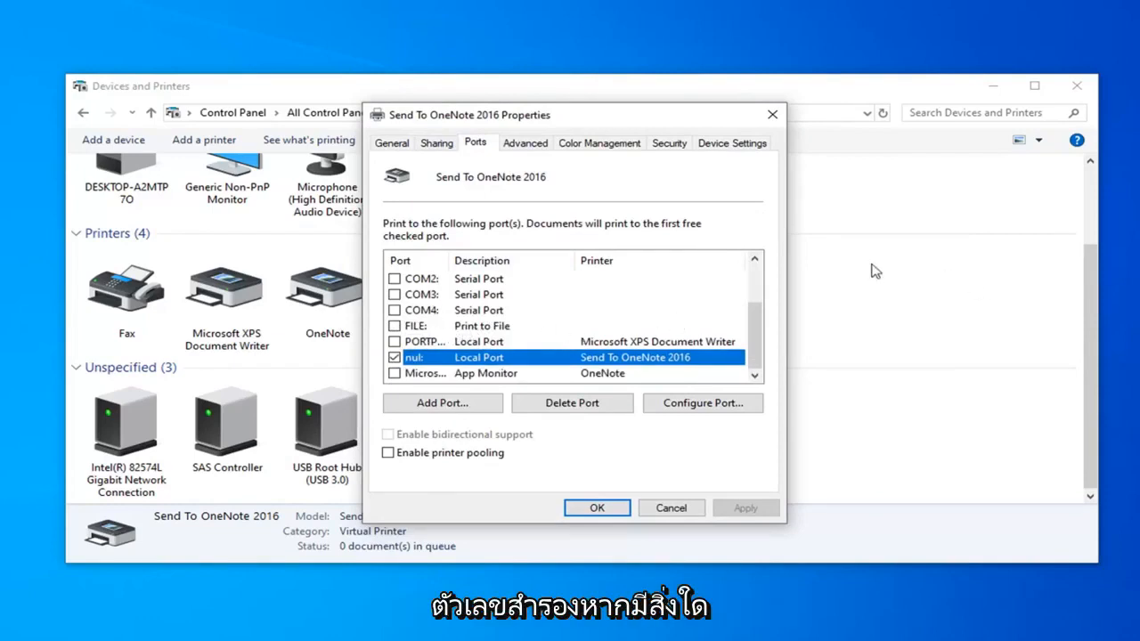
{"action": "scroll", "scroll_direction": "up", "scroll_amount": 3}
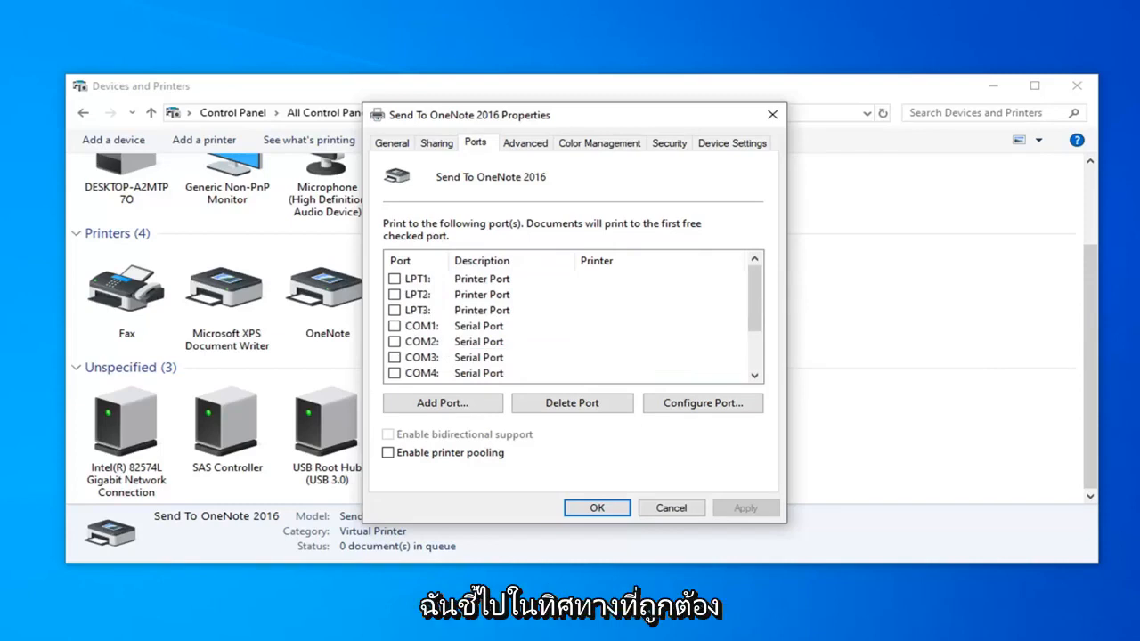
{"action": "mouse_move", "coordinate": [939, 330]}
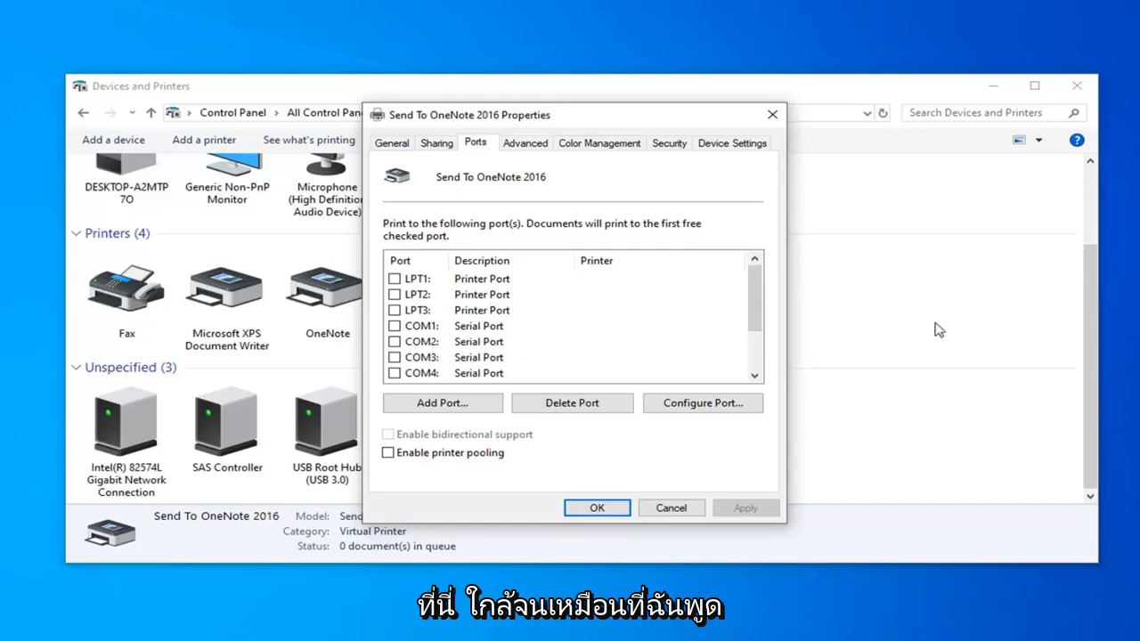